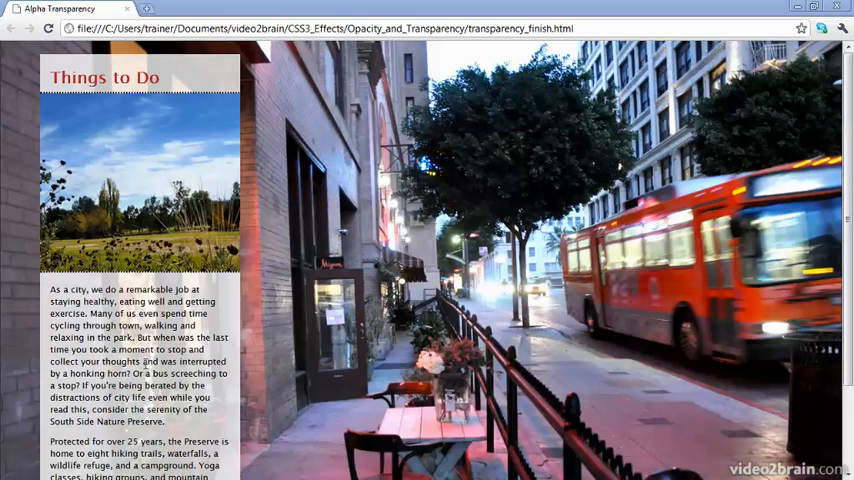
pyautogui.moveTo(143, 340)
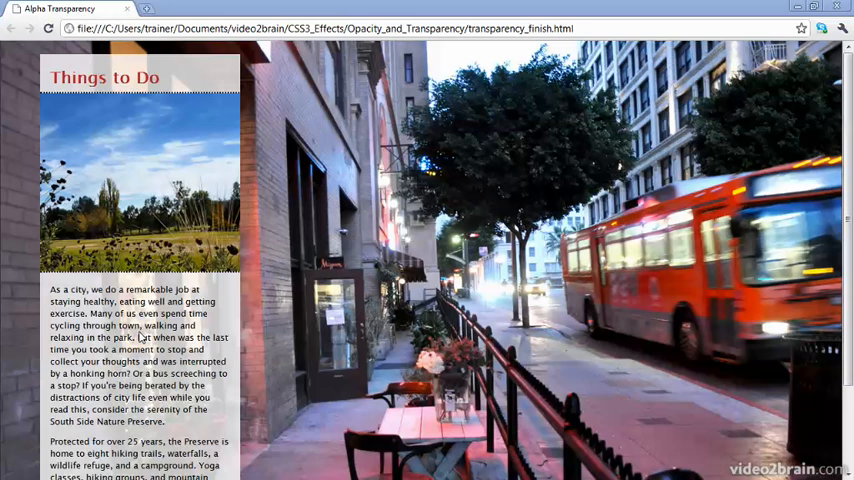
pyautogui.moveTo(427, 226)
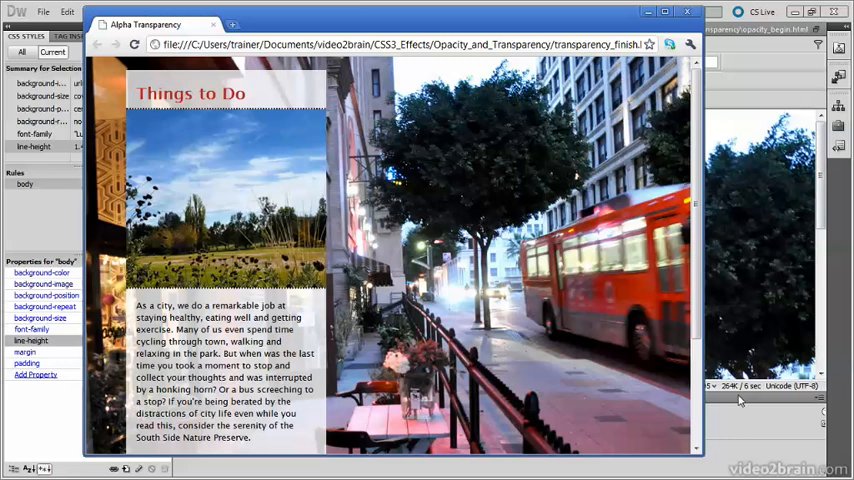
pyautogui.moveTo(740, 400)
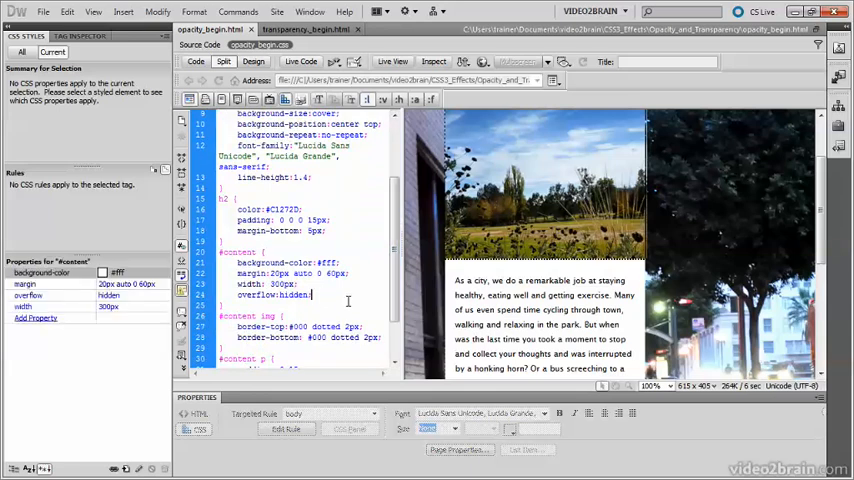
# Step: Add an opacity declaration with value .6 to #content via the code hints
pyautogui.write('opacity:')
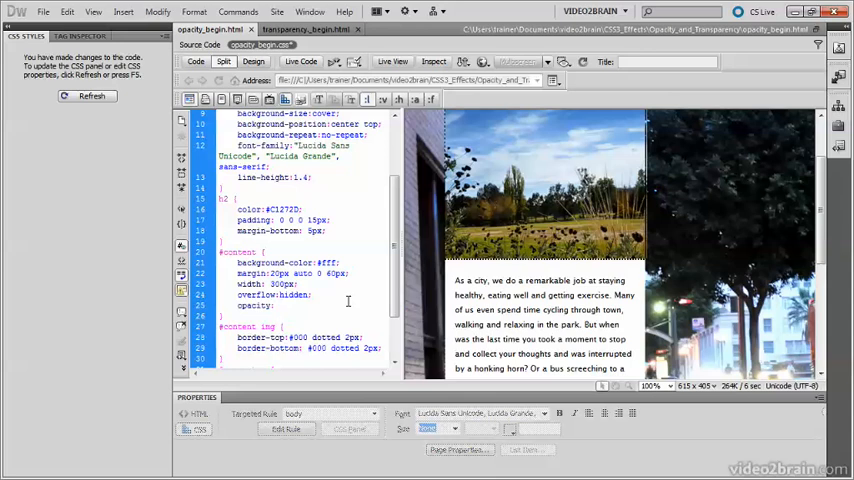
pyautogui.click(274, 305)
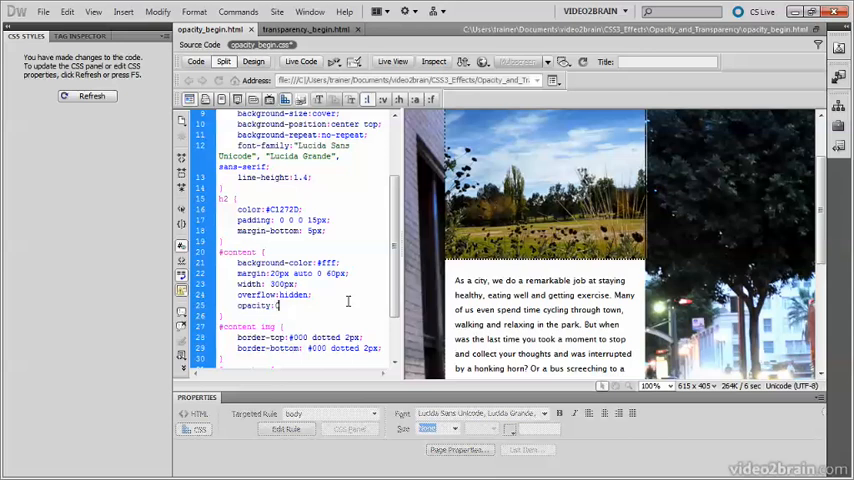
pyautogui.write('.6')
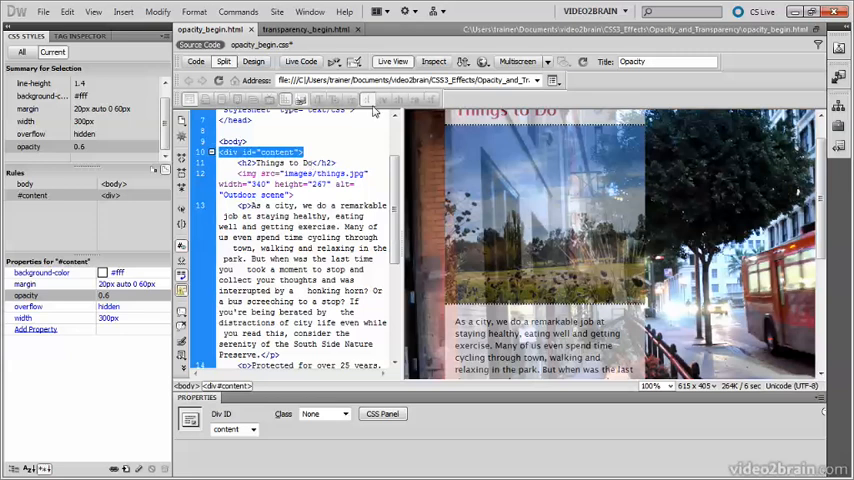
# Step: Switch to transparency_begin.html, open transparency_begin.css and scroll to #content
pyautogui.click(305, 29)
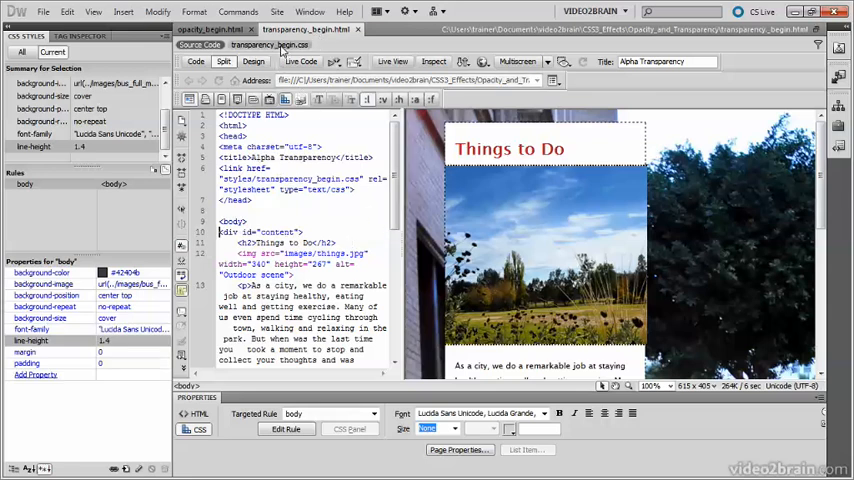
pyautogui.click(270, 45)
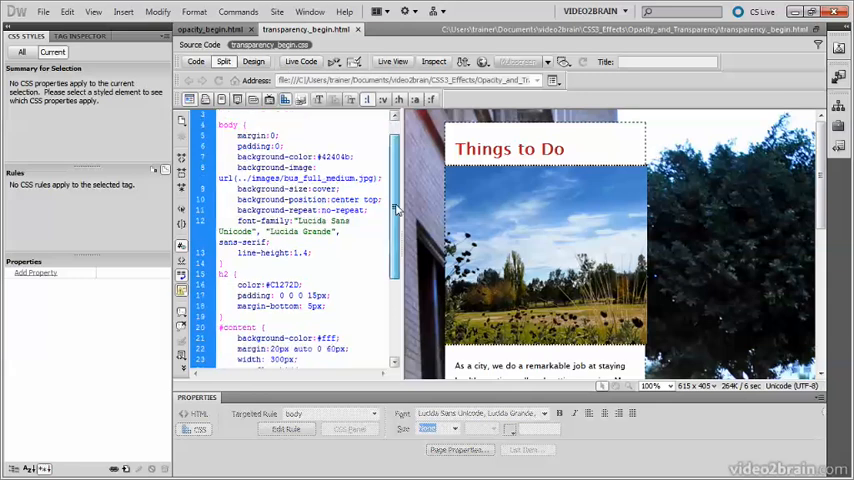
pyautogui.scroll(-3)
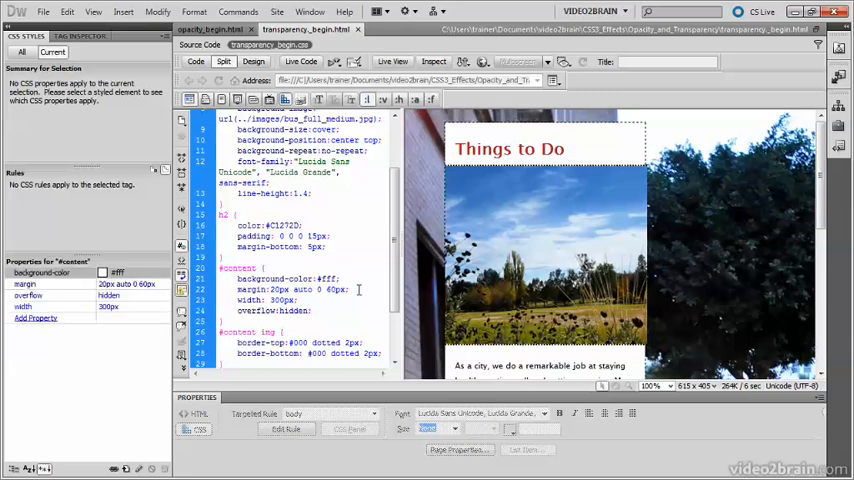
# Step: Place the cursor after the existing background-color line in #content to add a new line
pyautogui.click(339, 279)
pyautogui.write('background-color:')
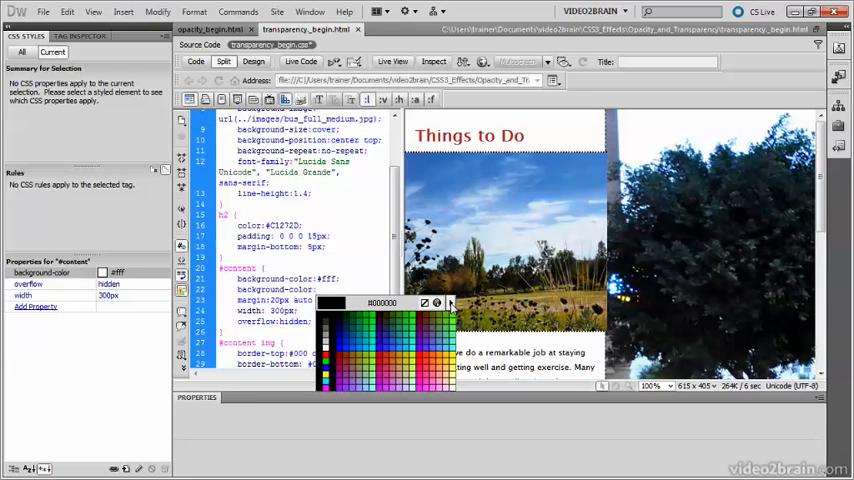
# Step: Switch the colour picker's format to rgba() so white is written as rgba
pyautogui.click(451, 303)
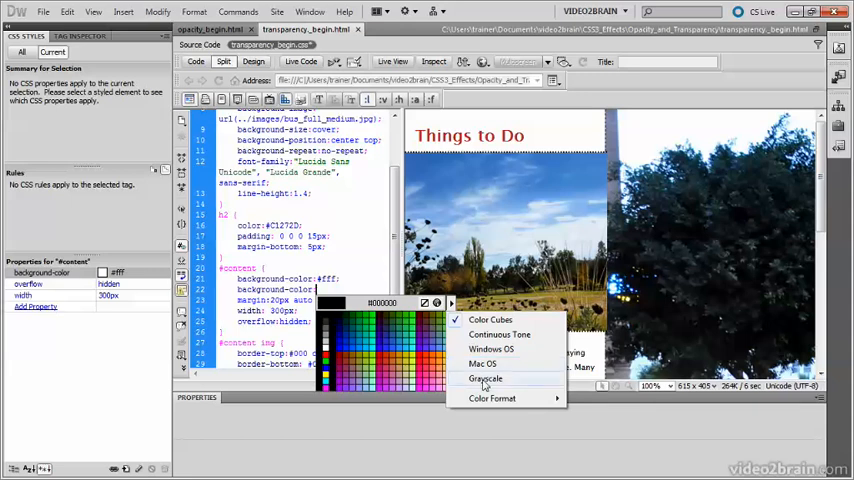
pyautogui.click(492, 398)
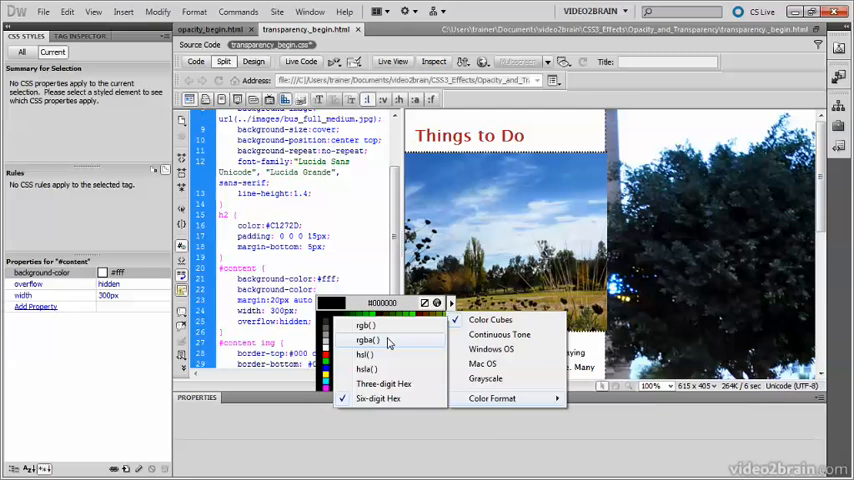
pyautogui.click(366, 341)
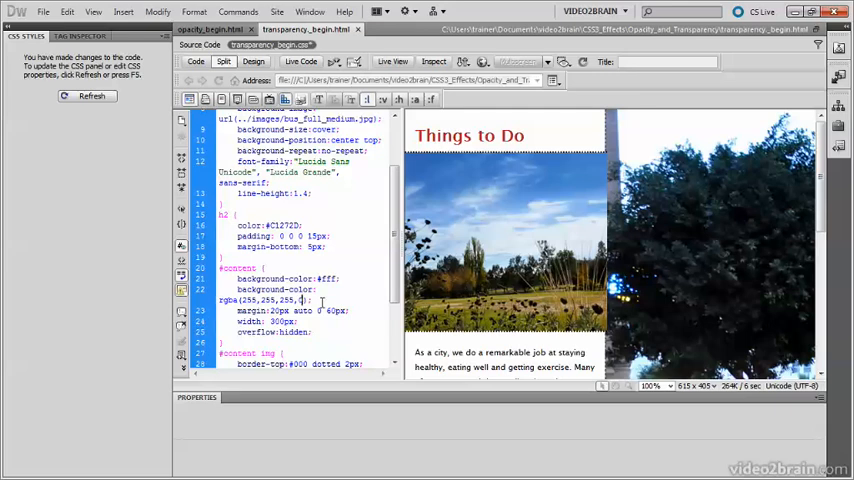
# Step: Enter 0.5 as the rgba alpha and scroll the preview to check the column
pyautogui.write('0.5')
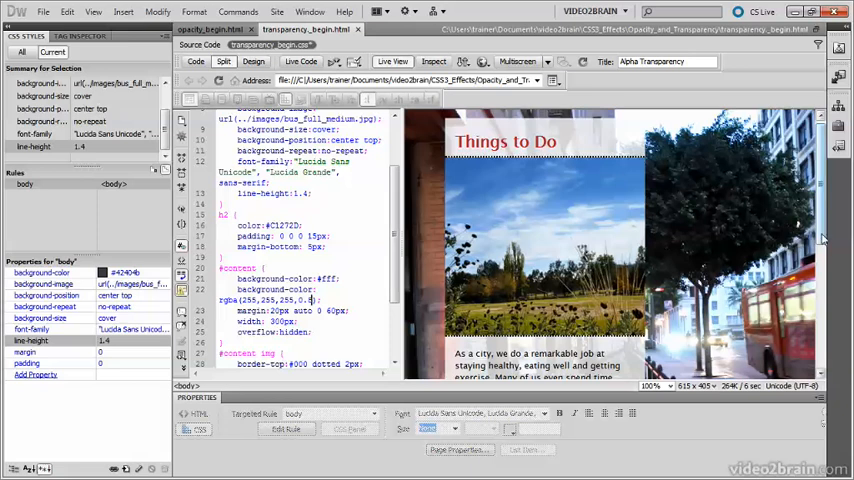
pyautogui.scroll(-3)
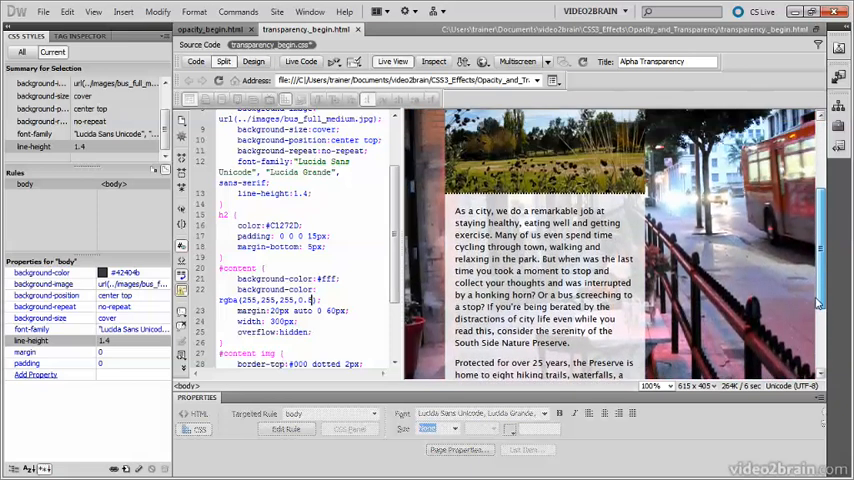